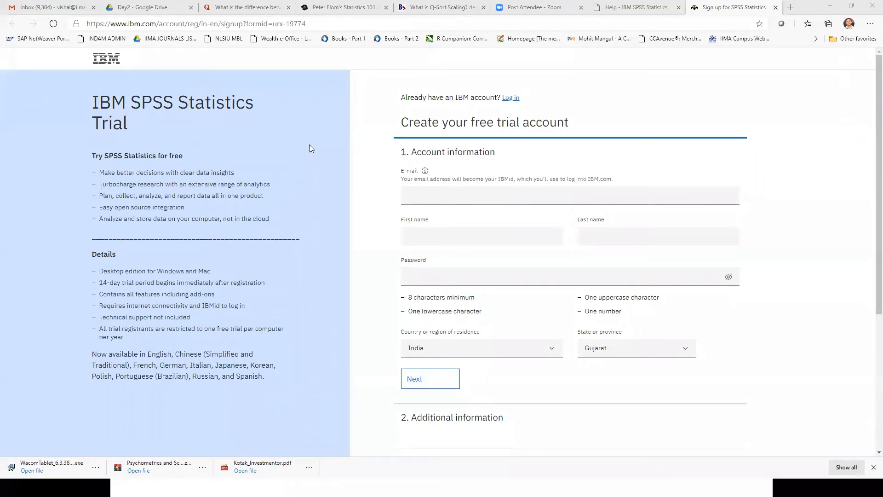
mouse_move(324, 181)
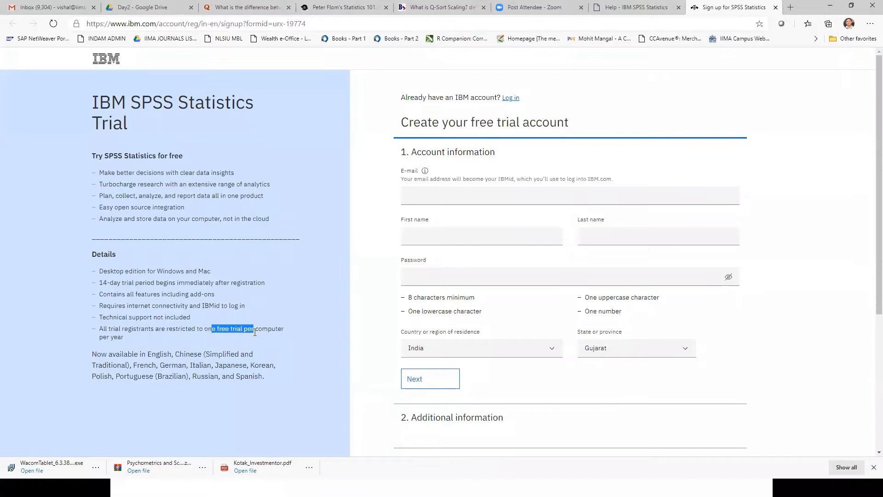
mouse_move(425, 81)
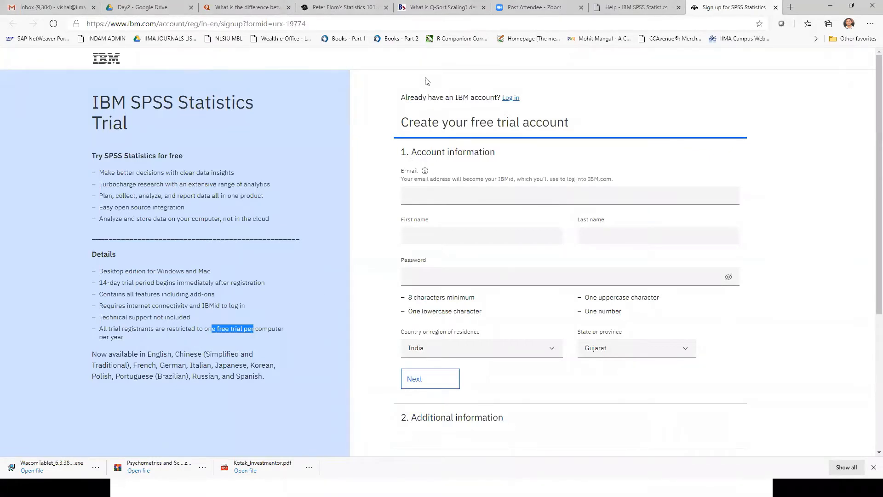
mouse_move(445, 21)
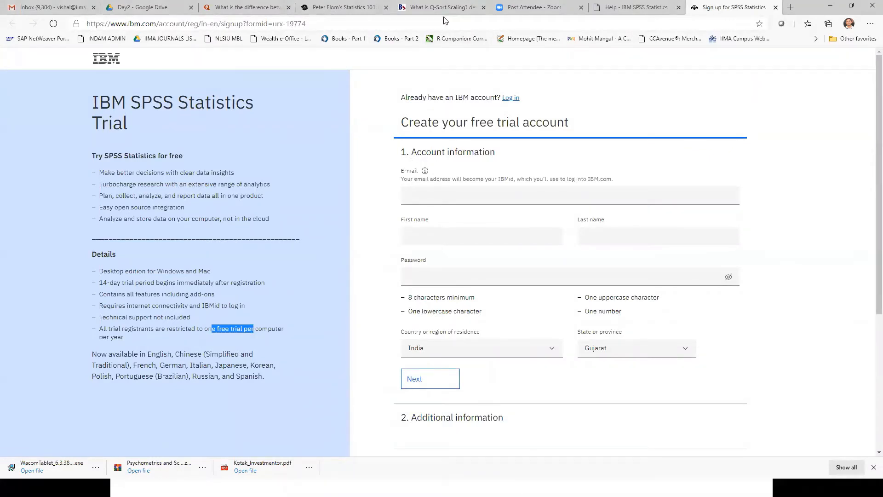
mouse_move(457, 39)
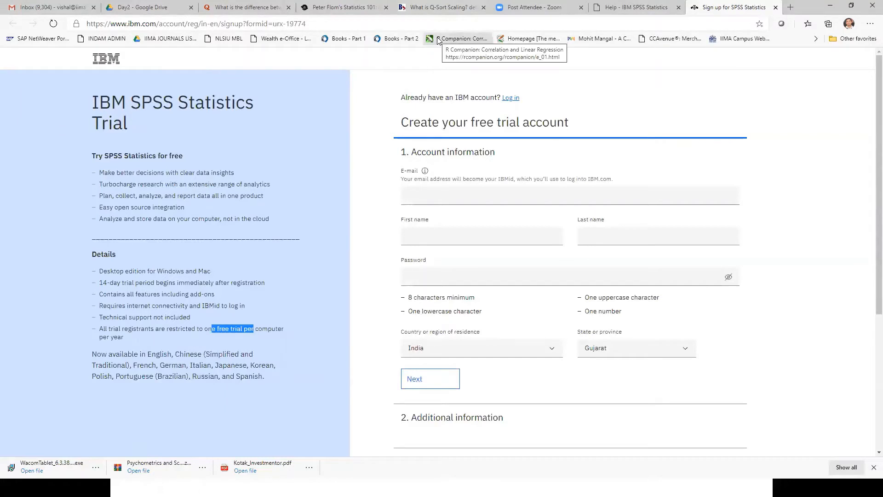
mouse_move(441, 19)
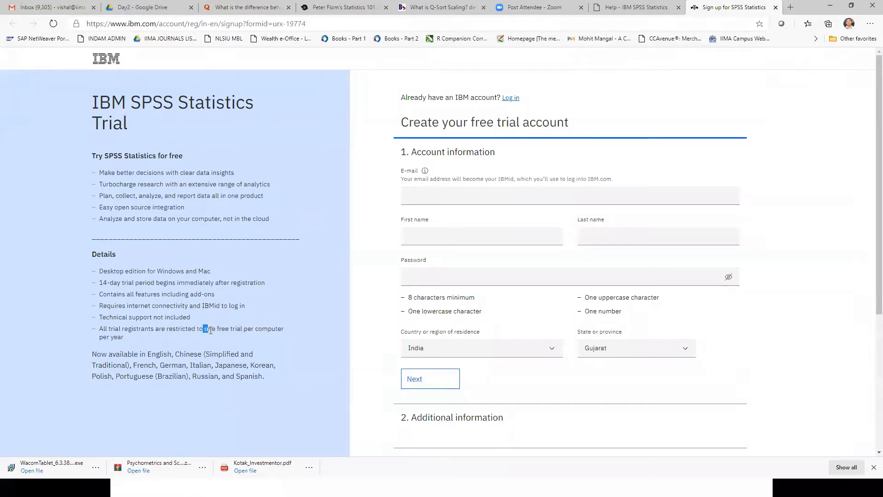
Highlight the 'one free trial per computer per year' restriction in the Details list
left_click_drag(203, 329, 123, 337)
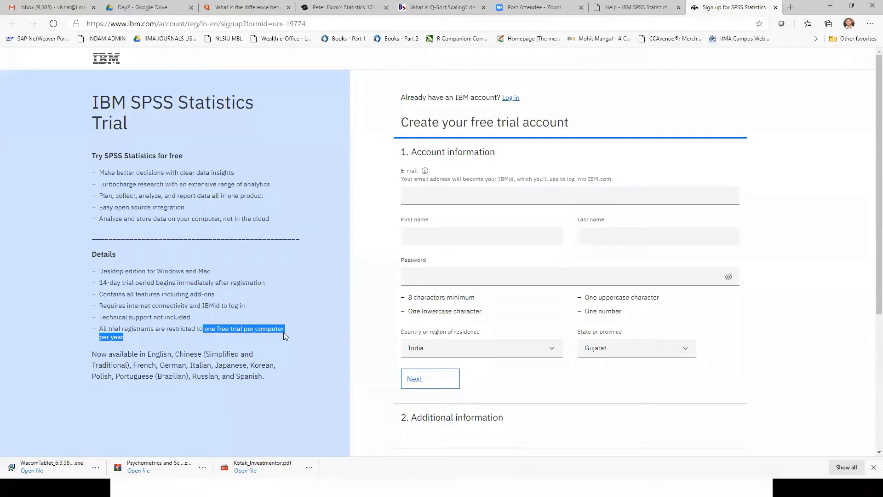
mouse_move(280, 335)
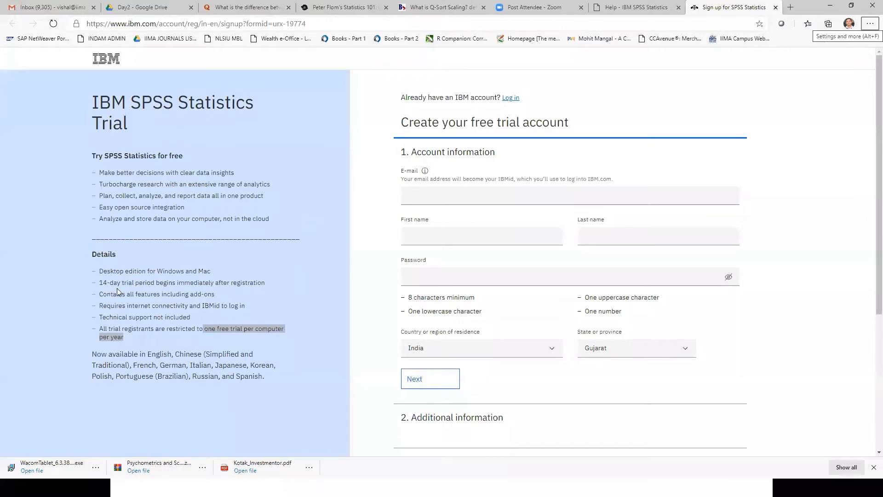
mouse_move(249, 304)
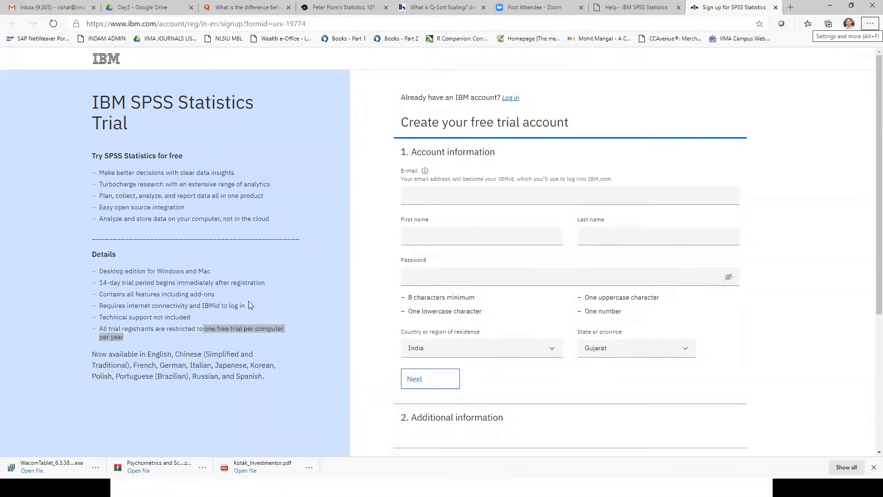
mouse_move(761, 181)
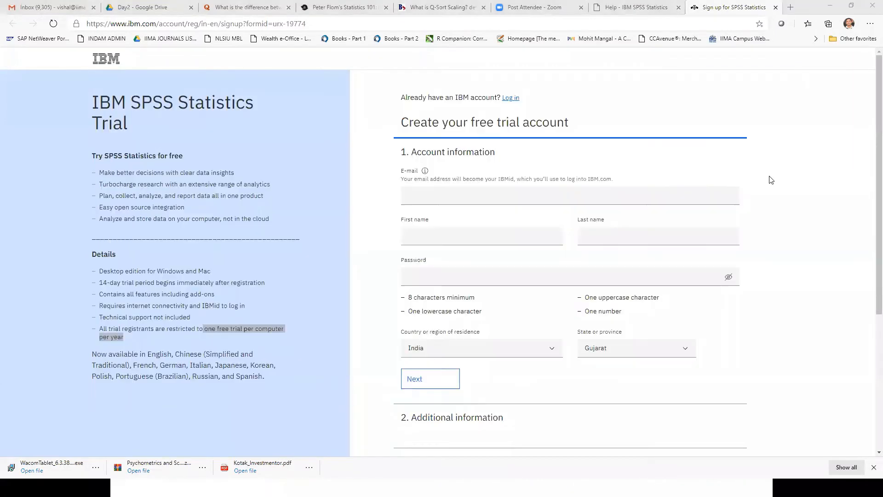
mouse_move(744, 308)
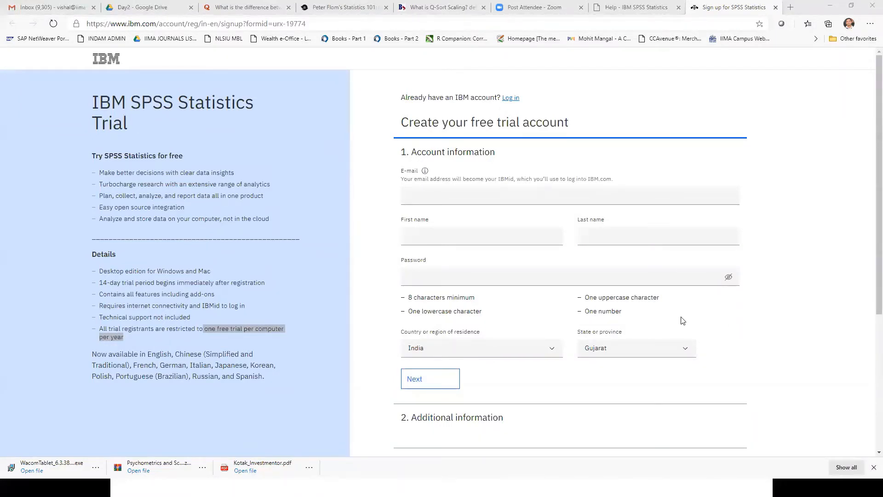
scroll("down", 3)
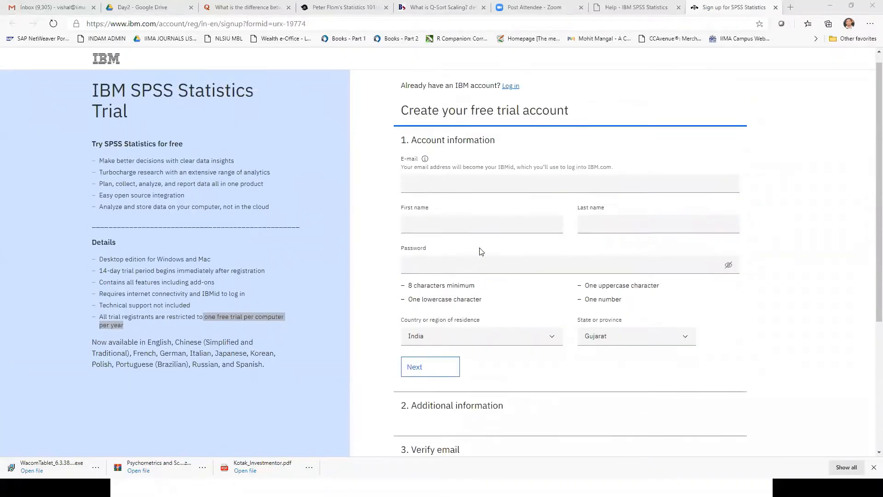
scroll("down", 3)
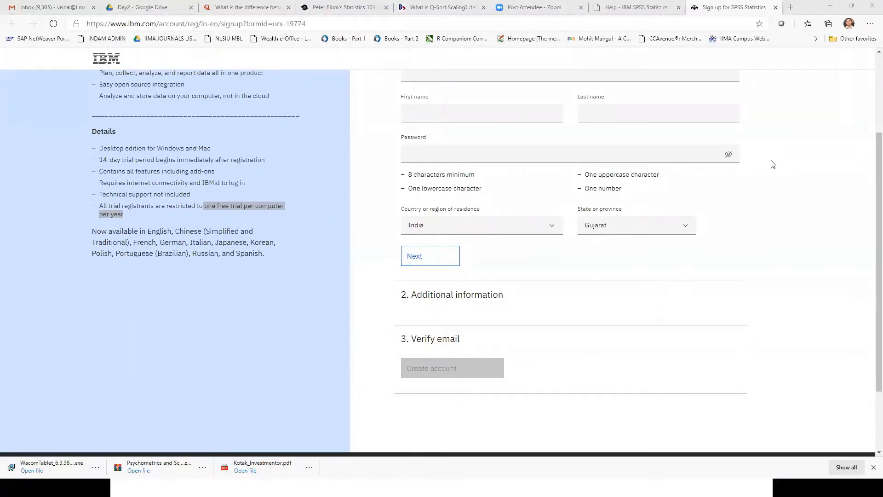
mouse_move(765, 179)
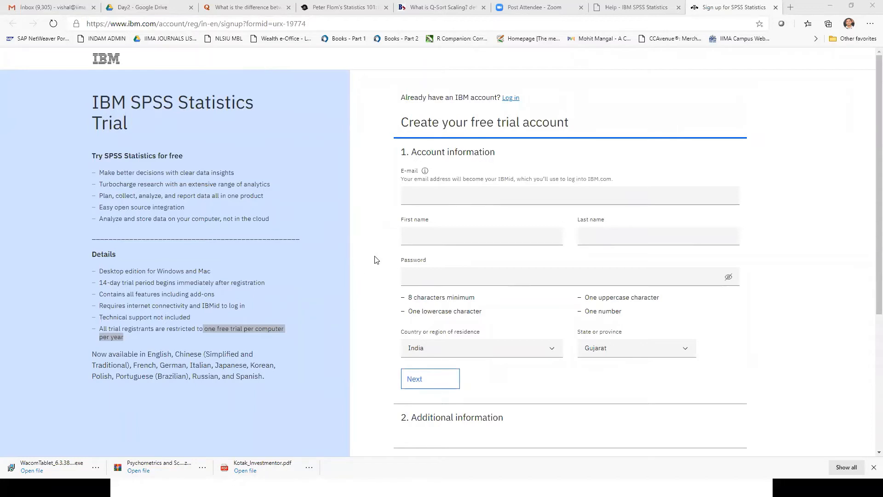
mouse_move(363, 263)
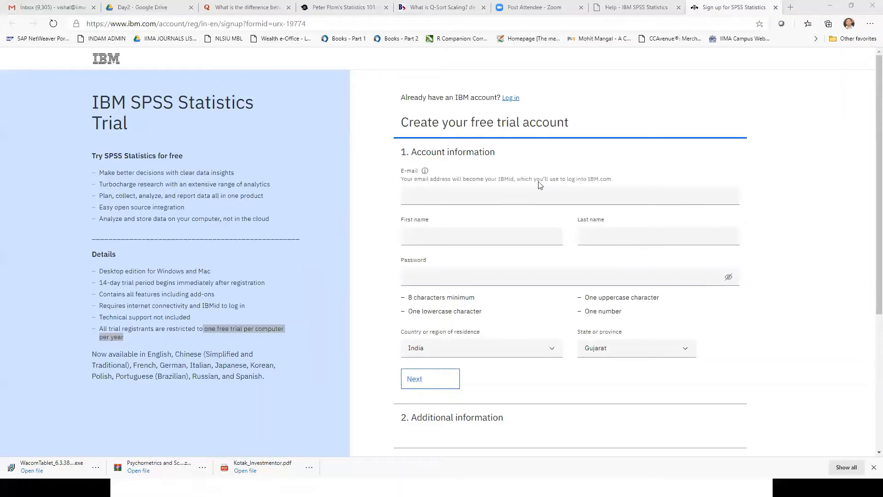
mouse_move(673, 301)
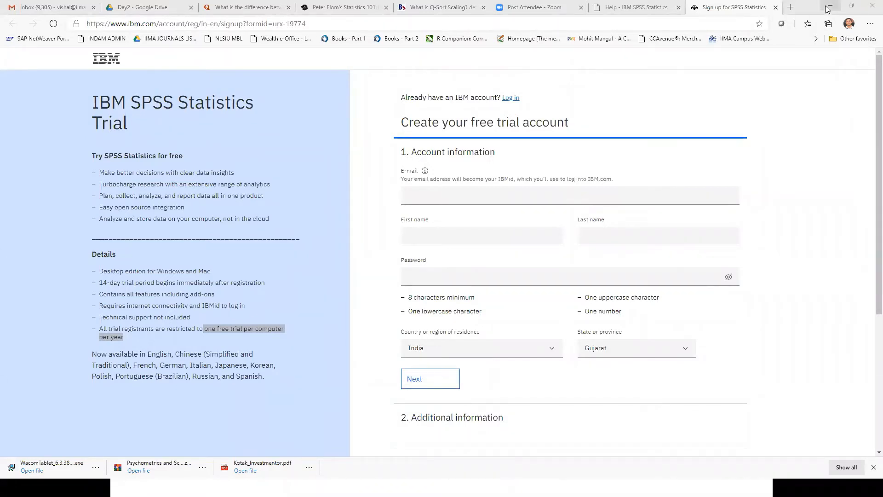
mouse_move(828, 7)
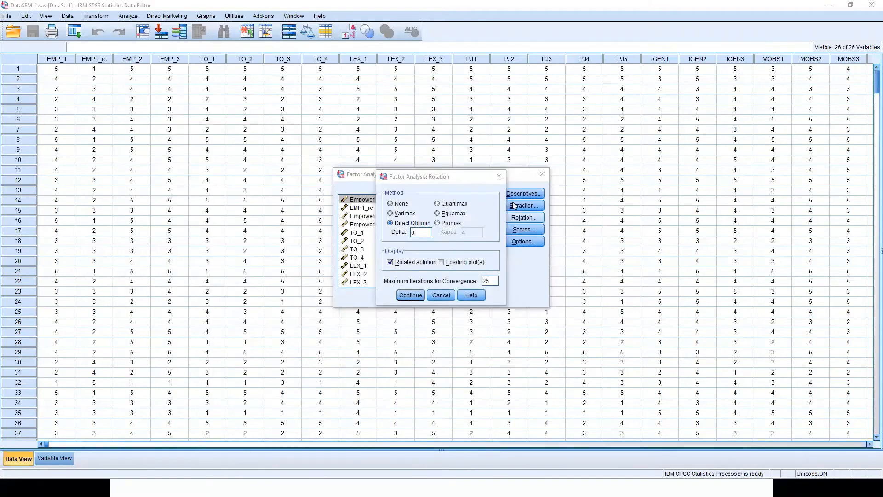
Close the Rotation settings and cancel the Factor Analysis setup without running it
left_click(409, 295)
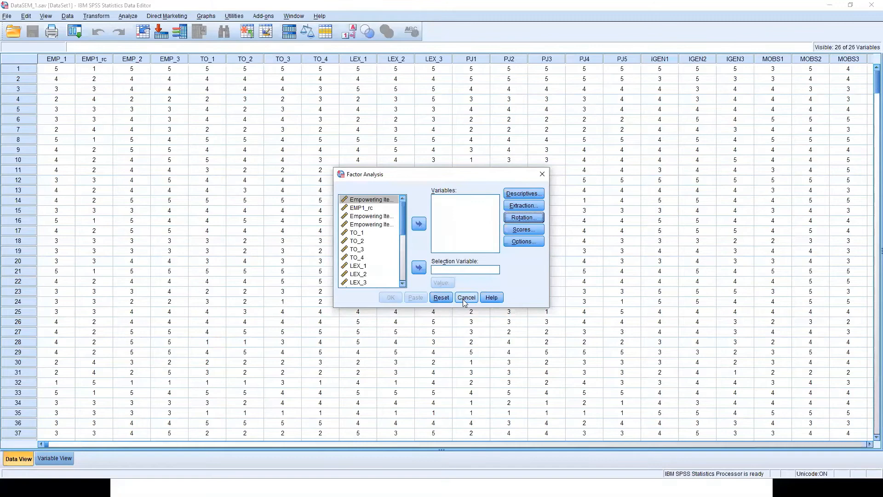
left_click(465, 297)
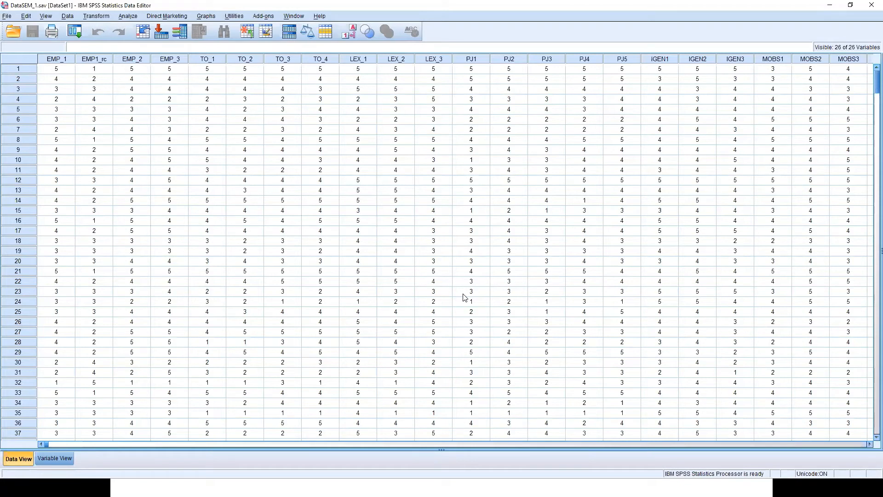
mouse_move(545, 292)
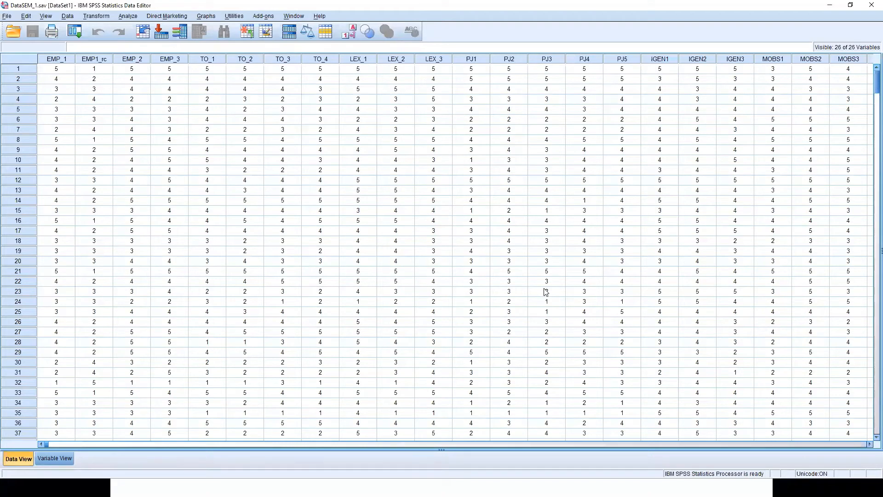
mouse_move(514, 258)
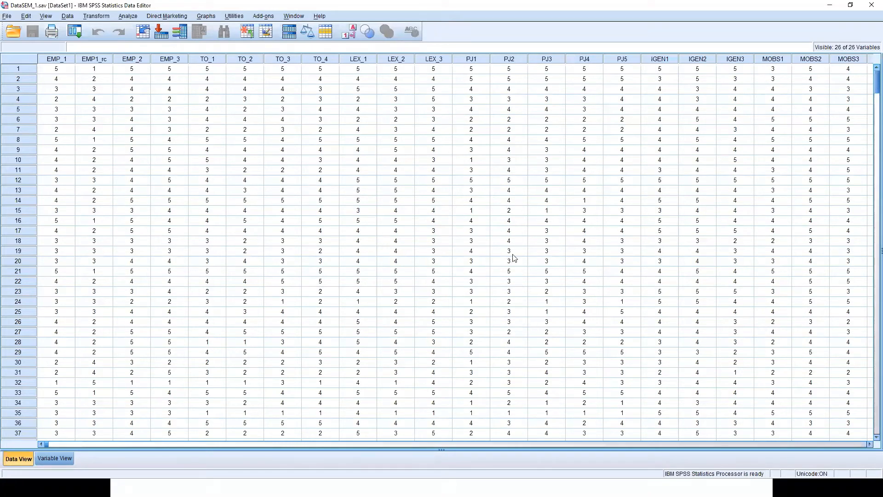
mouse_move(782, 39)
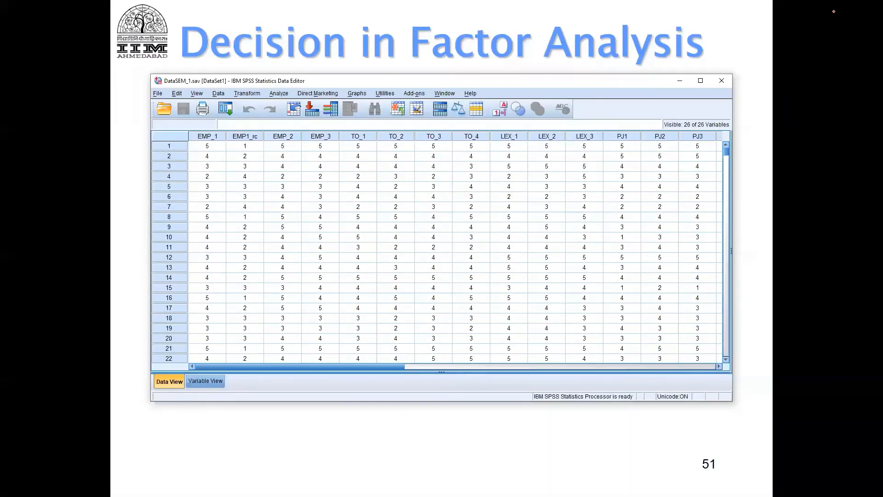
left_click(700, 80)
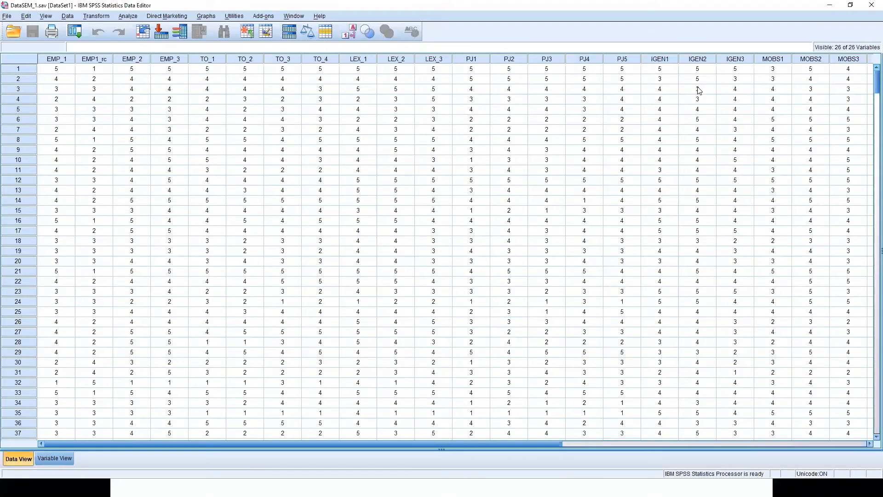
mouse_move(692, 93)
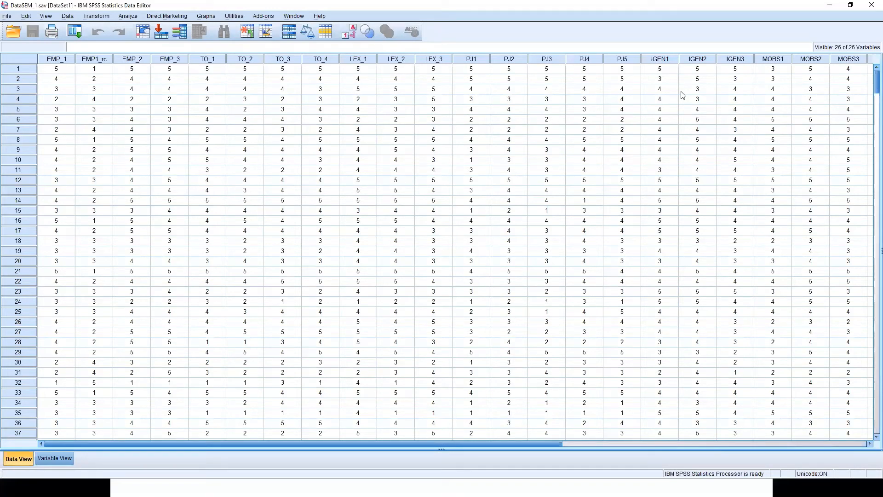
mouse_move(675, 97)
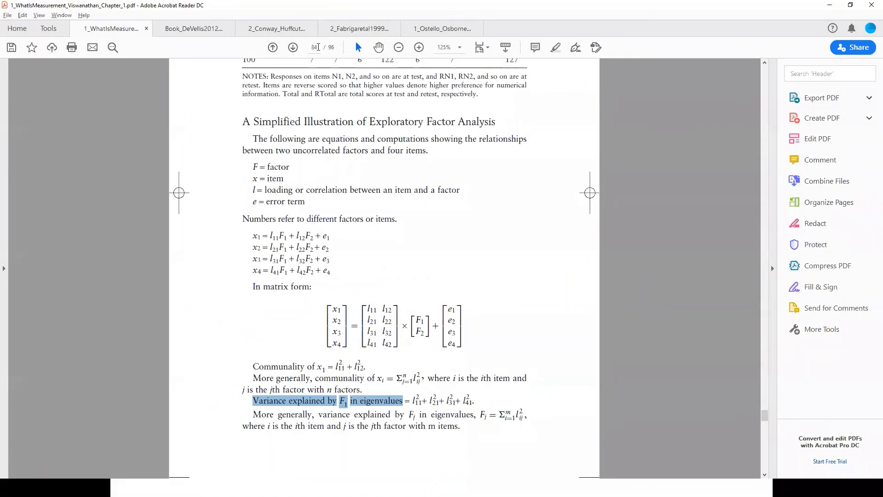
Bring up the Viswanathan chapter's Exhibit 1.3 test-retest correlations table for the PNI scale
left_click(316, 47)
type("30")
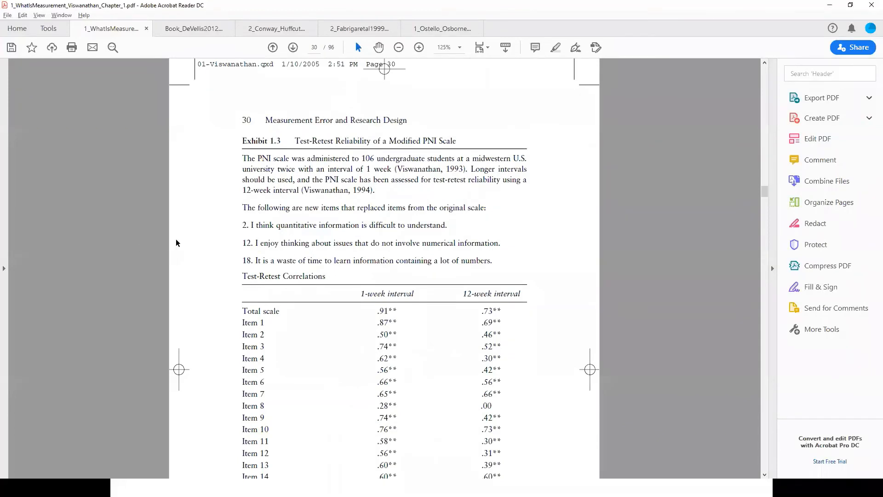
scroll("down", 3)
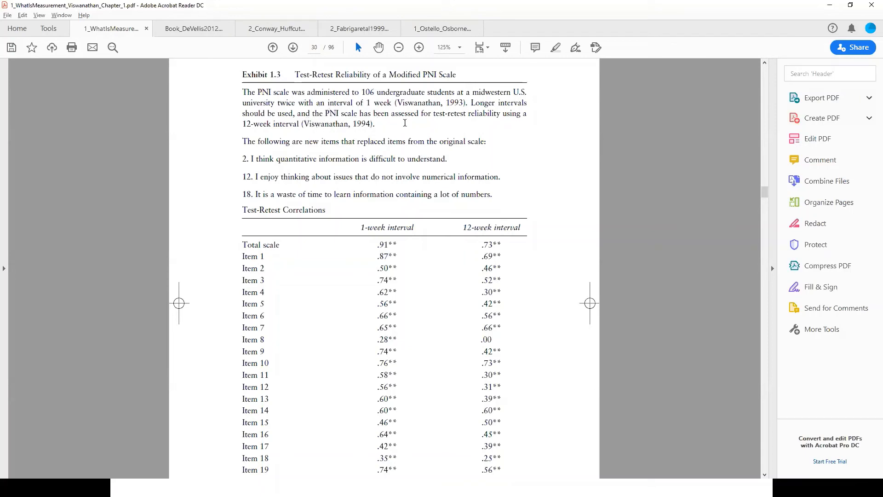
Mark the test-retest reliability phrase and pick out the Total scale correlations .91 and .73
left_click_drag(391, 113, 520, 113)
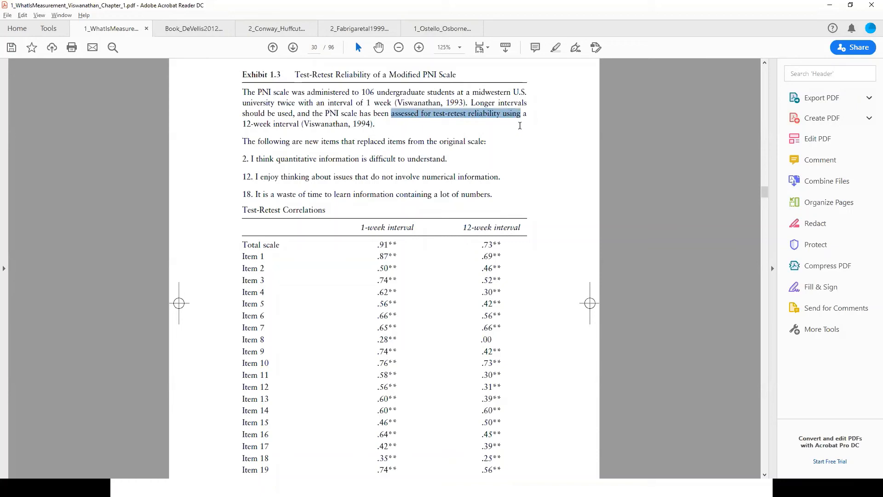
left_click(456, 113)
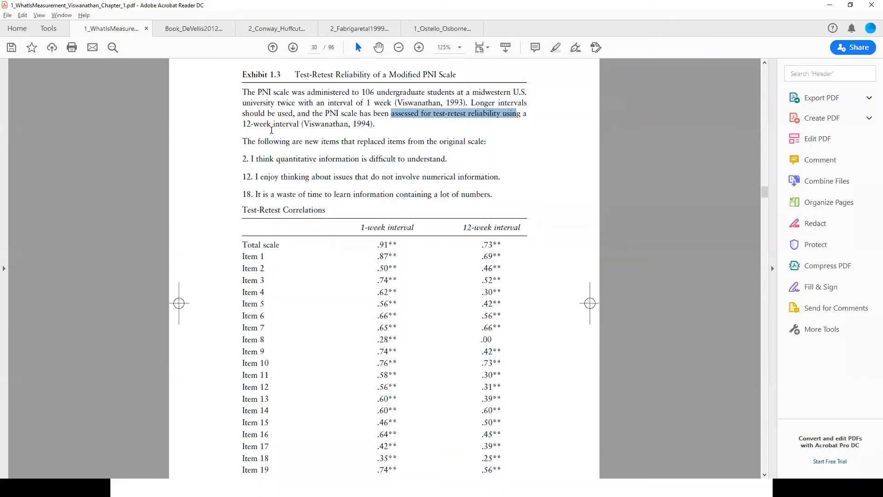
scroll("down", 3)
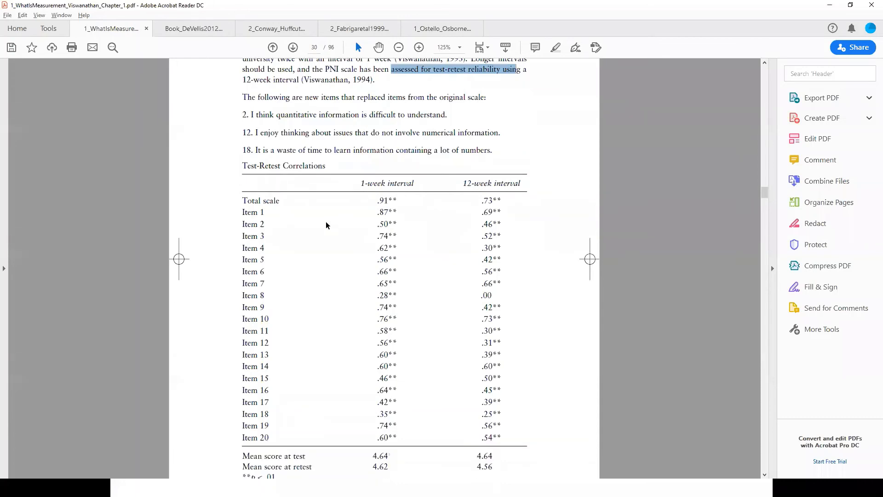
mouse_move(363, 205)
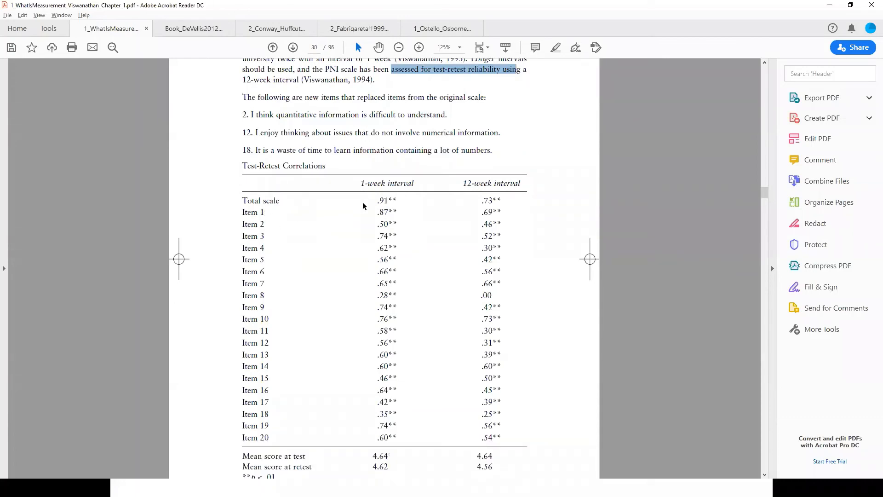
double_click(387, 201)
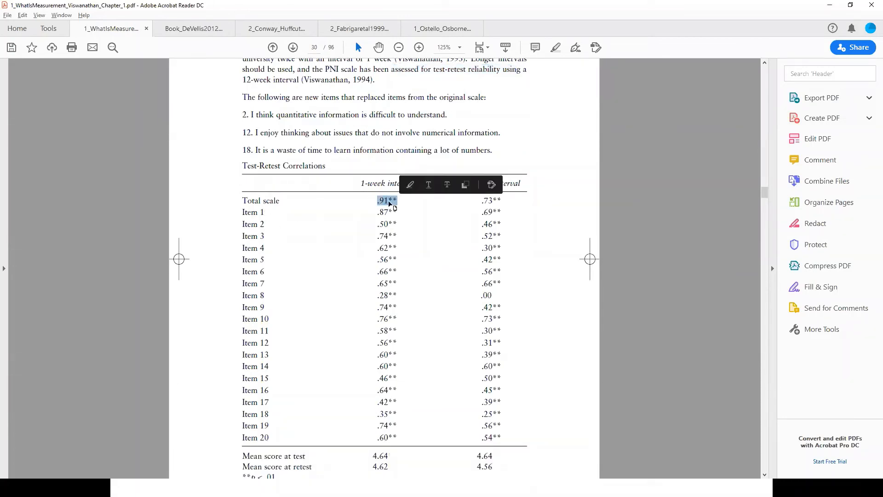
mouse_move(343, 207)
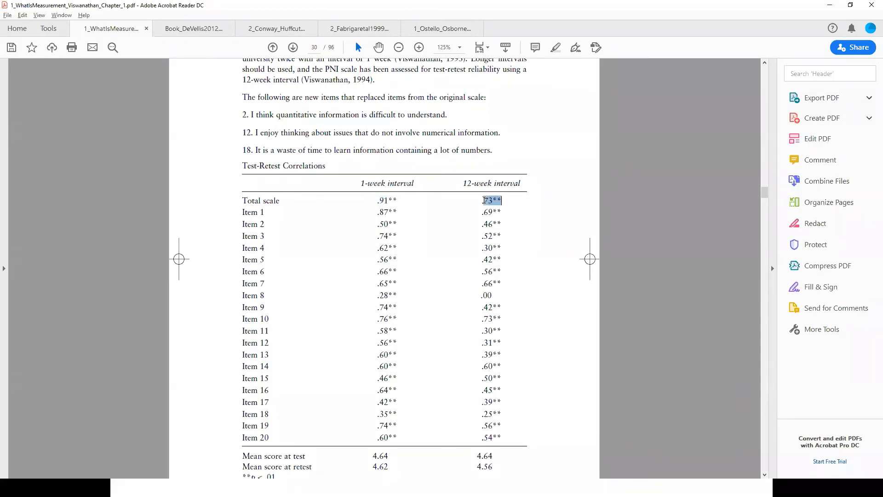
left_click(491, 200)
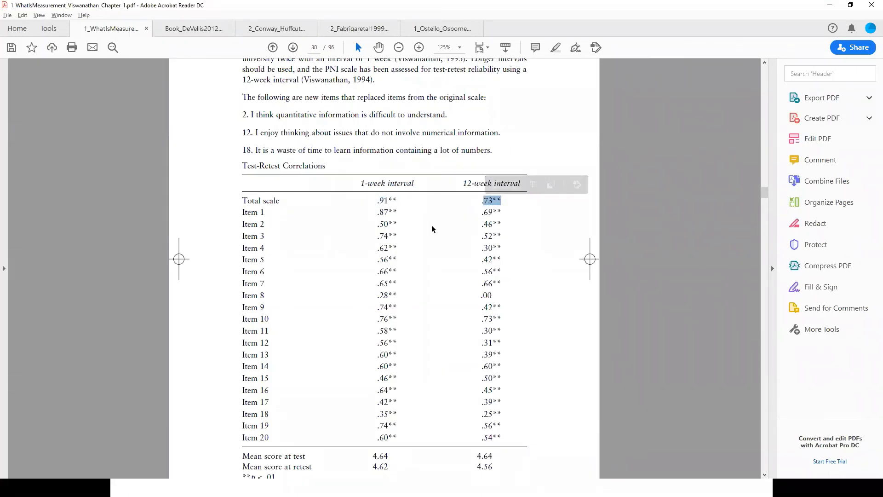
Review the mean test and retest scores further down the table and clear the selection
scroll("down", 3)
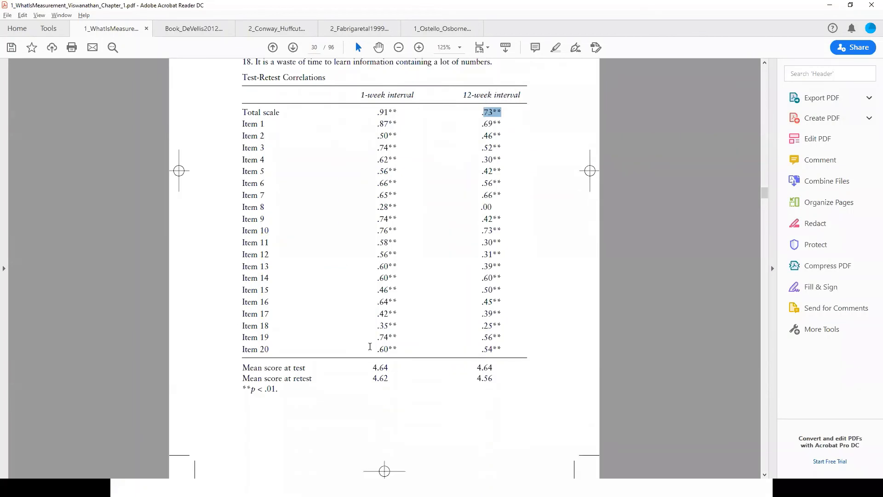
scroll("down", 3)
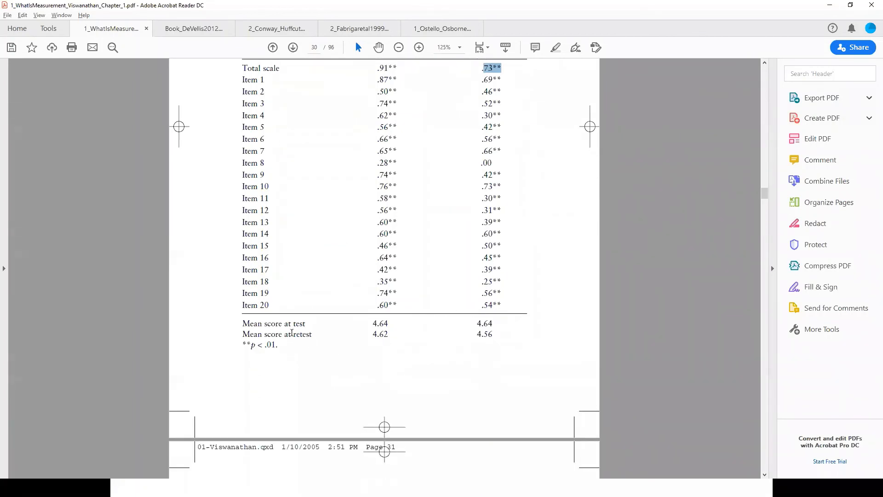
mouse_move(374, 323)
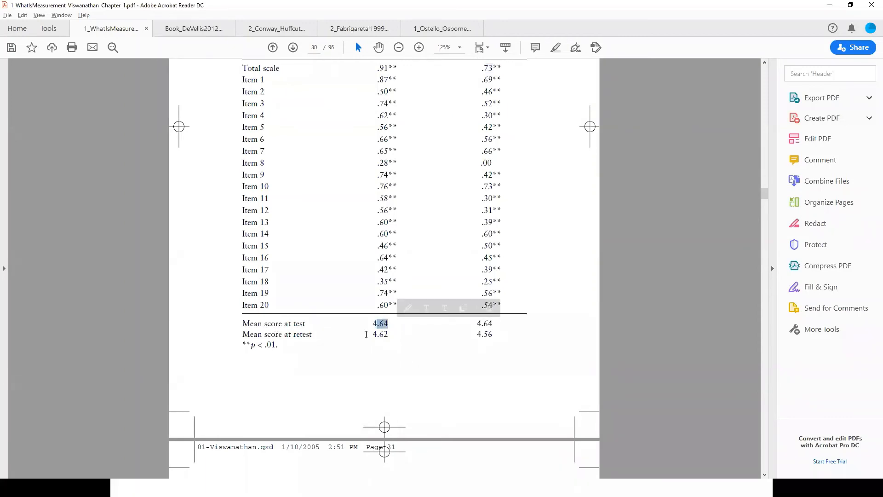
left_click(405, 331)
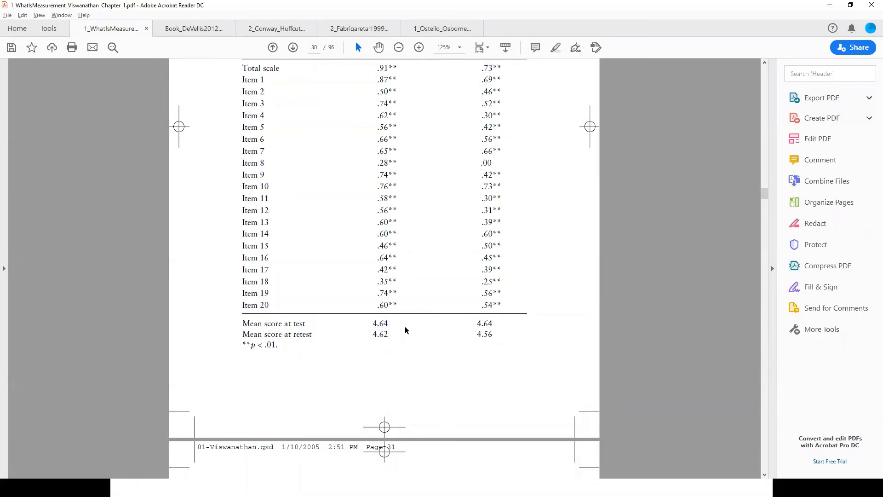
scroll("down", 3)
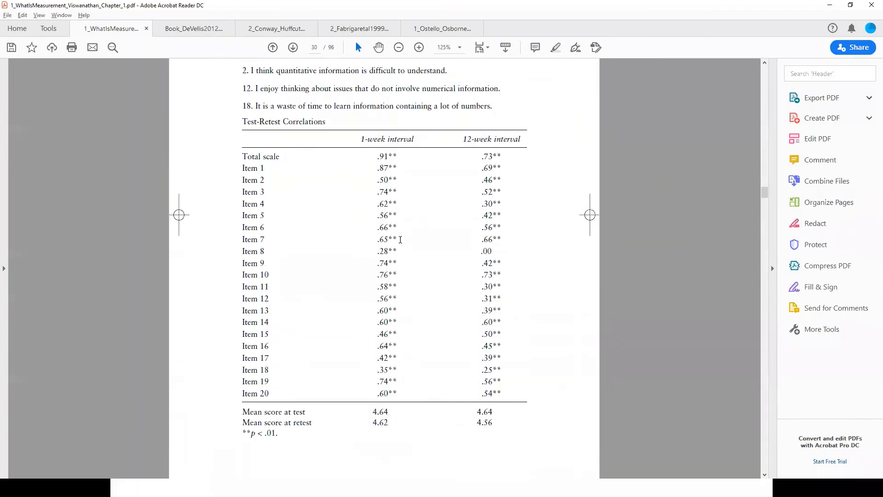
scroll("up", 3)
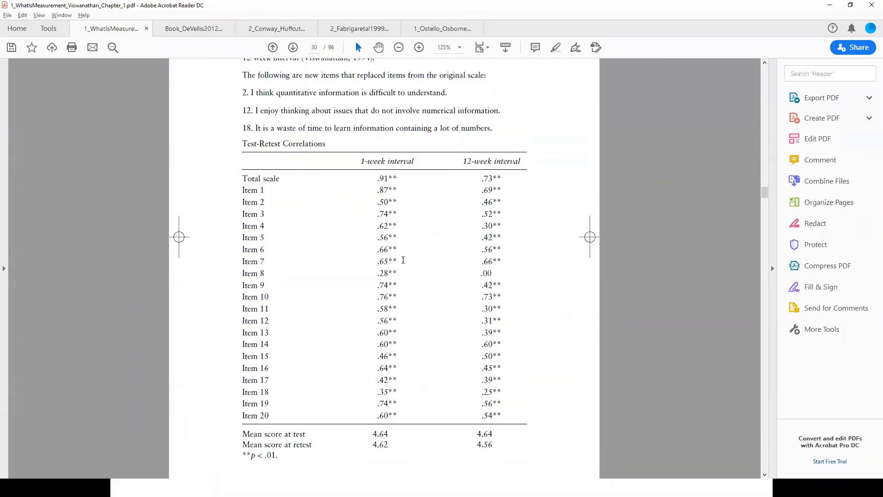
mouse_move(387, 267)
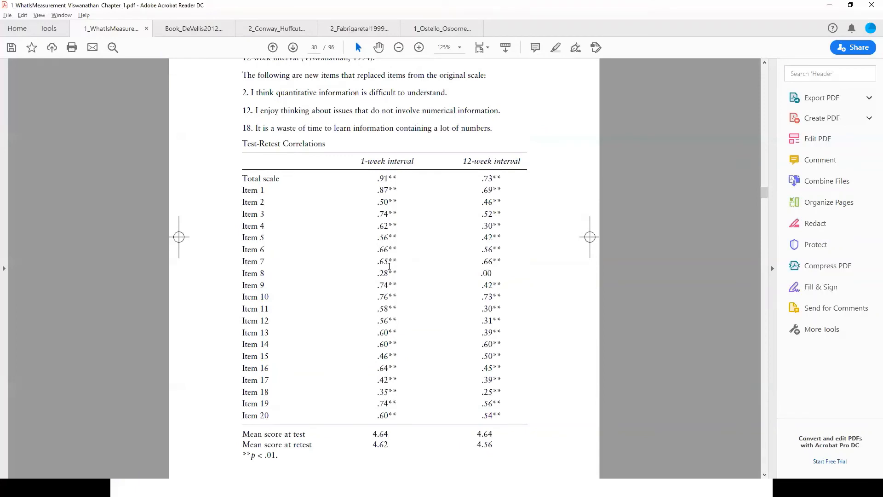
mouse_move(256, 201)
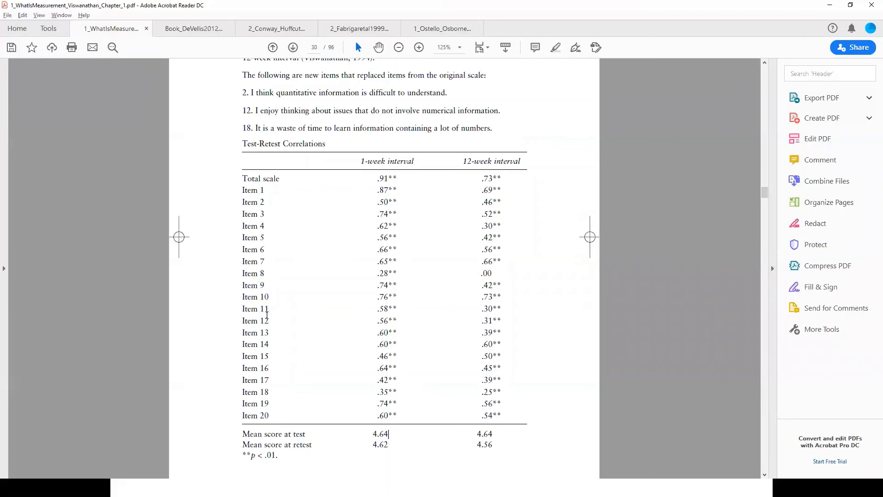
mouse_move(282, 391)
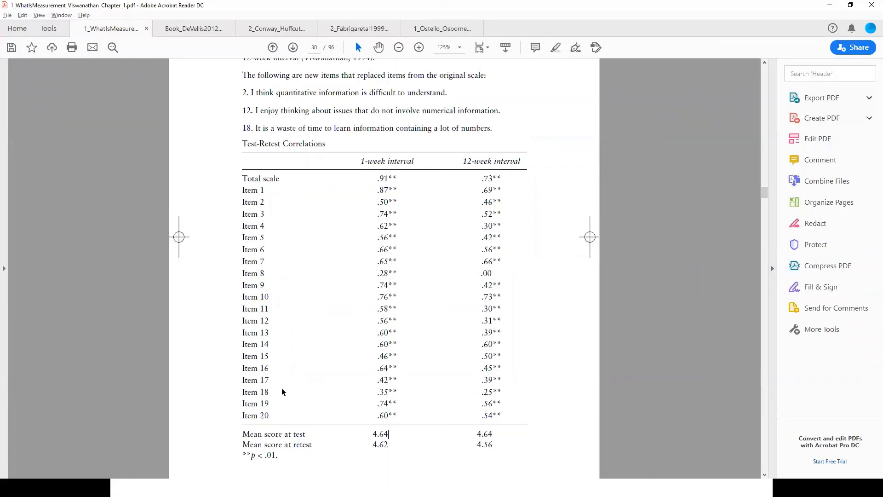
mouse_move(273, 387)
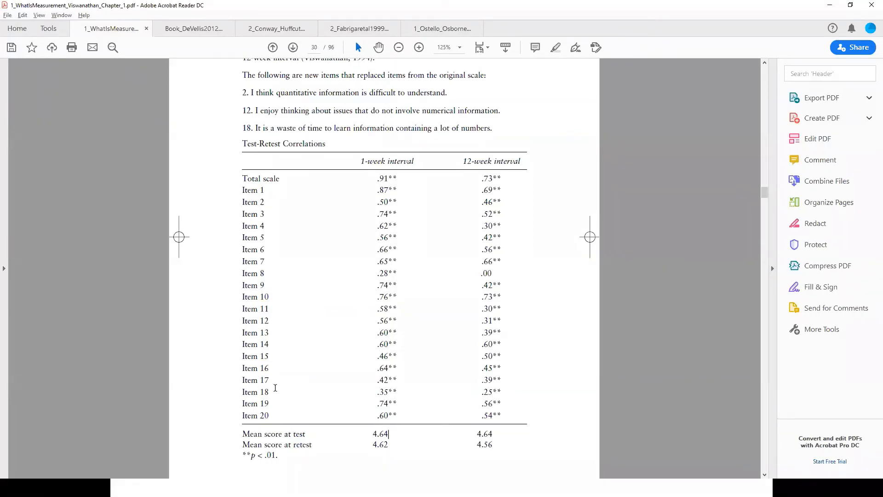
mouse_move(271, 386)
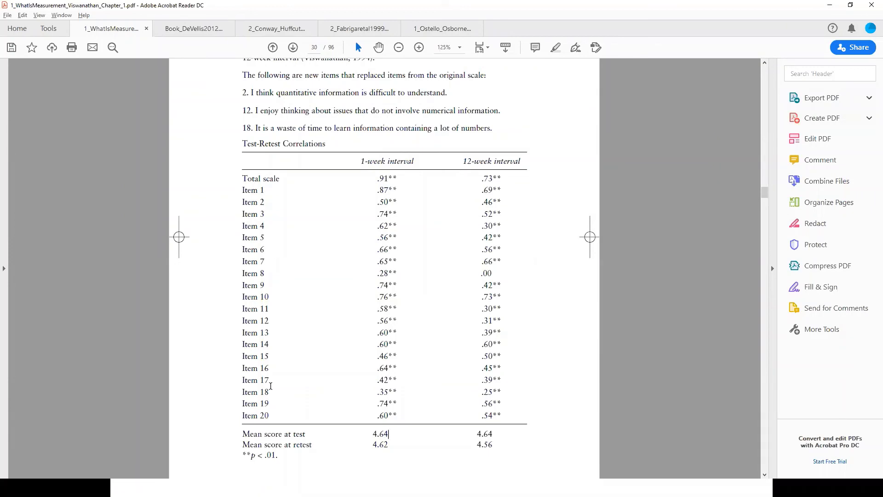
mouse_move(278, 392)
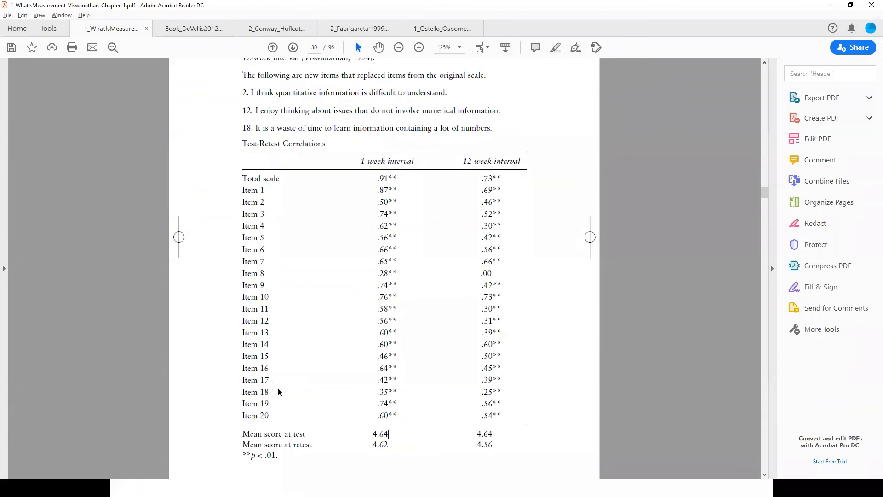
mouse_move(361, 330)
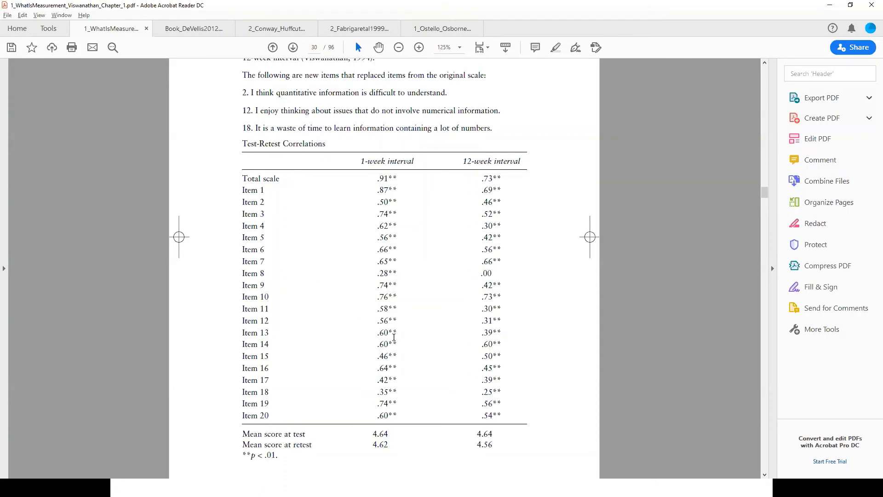
mouse_move(372, 253)
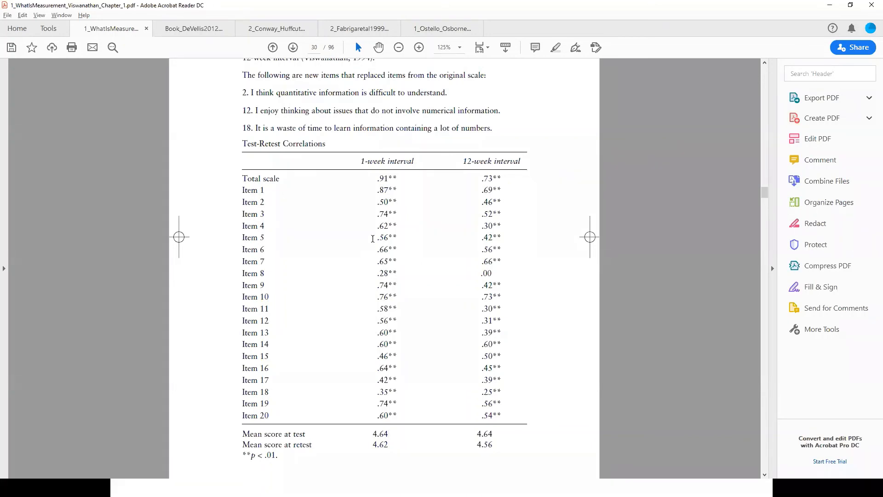
mouse_move(302, 234)
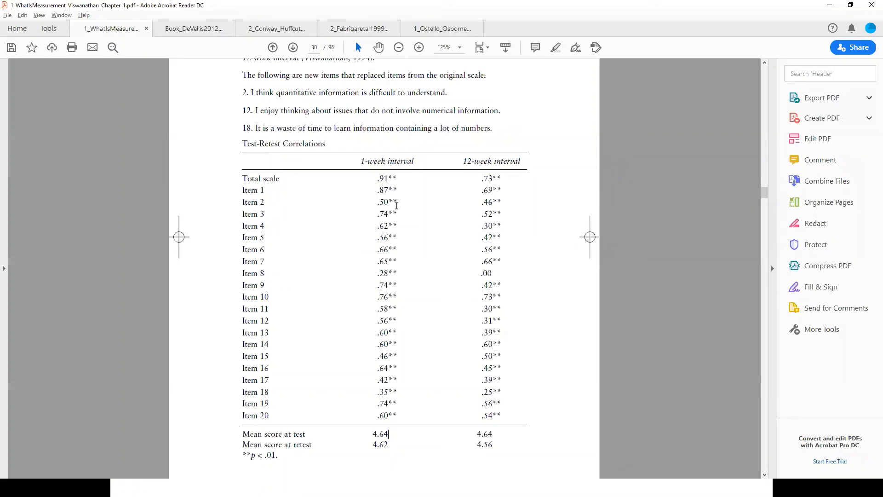
mouse_move(274, 147)
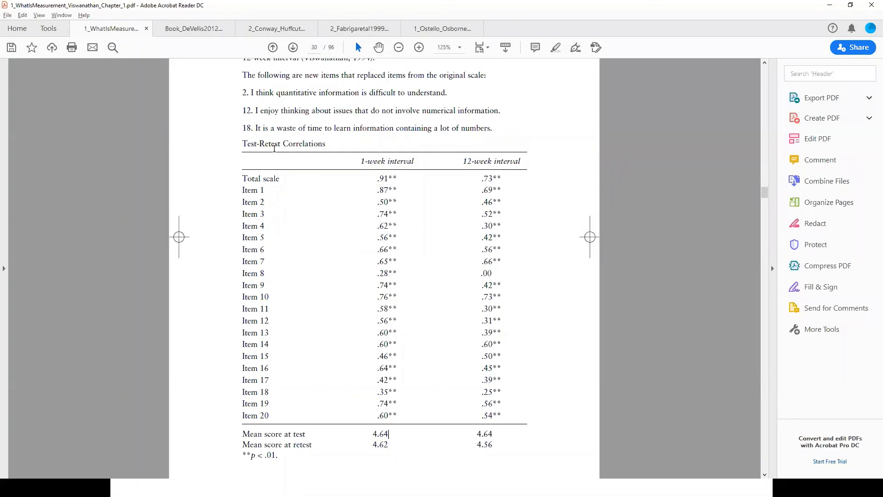